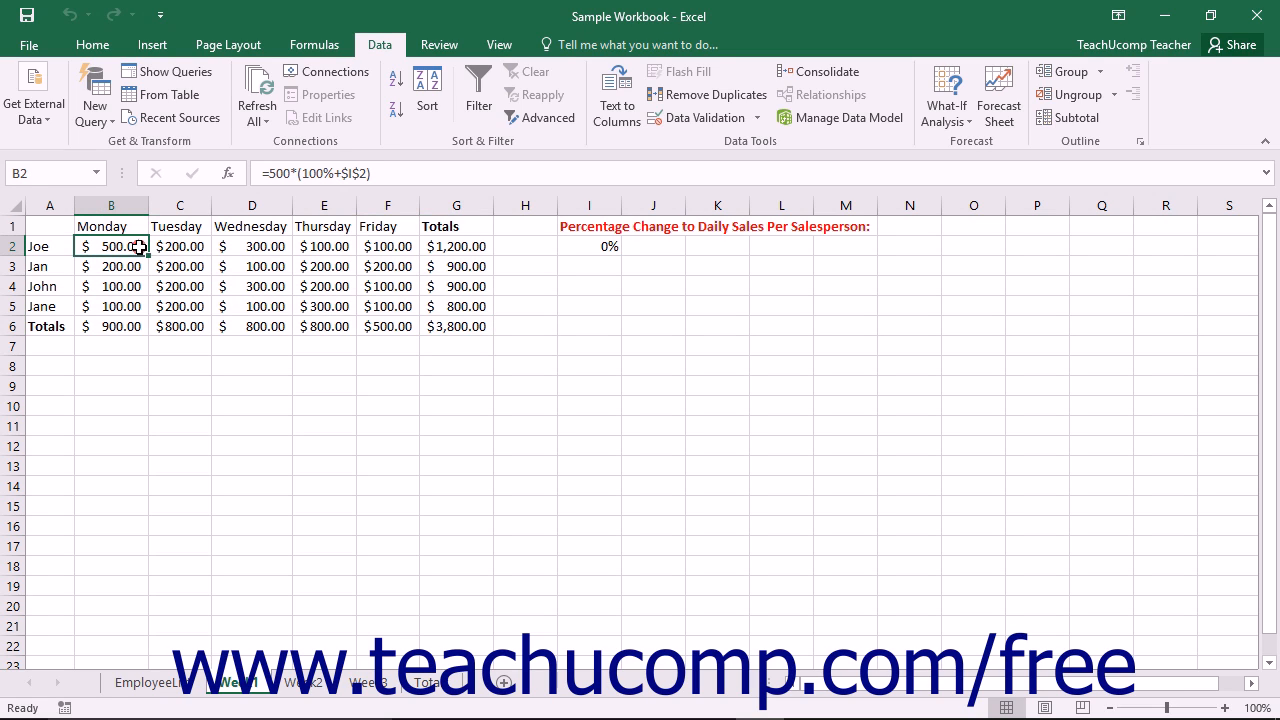
pyautogui.moveTo(424, 343)
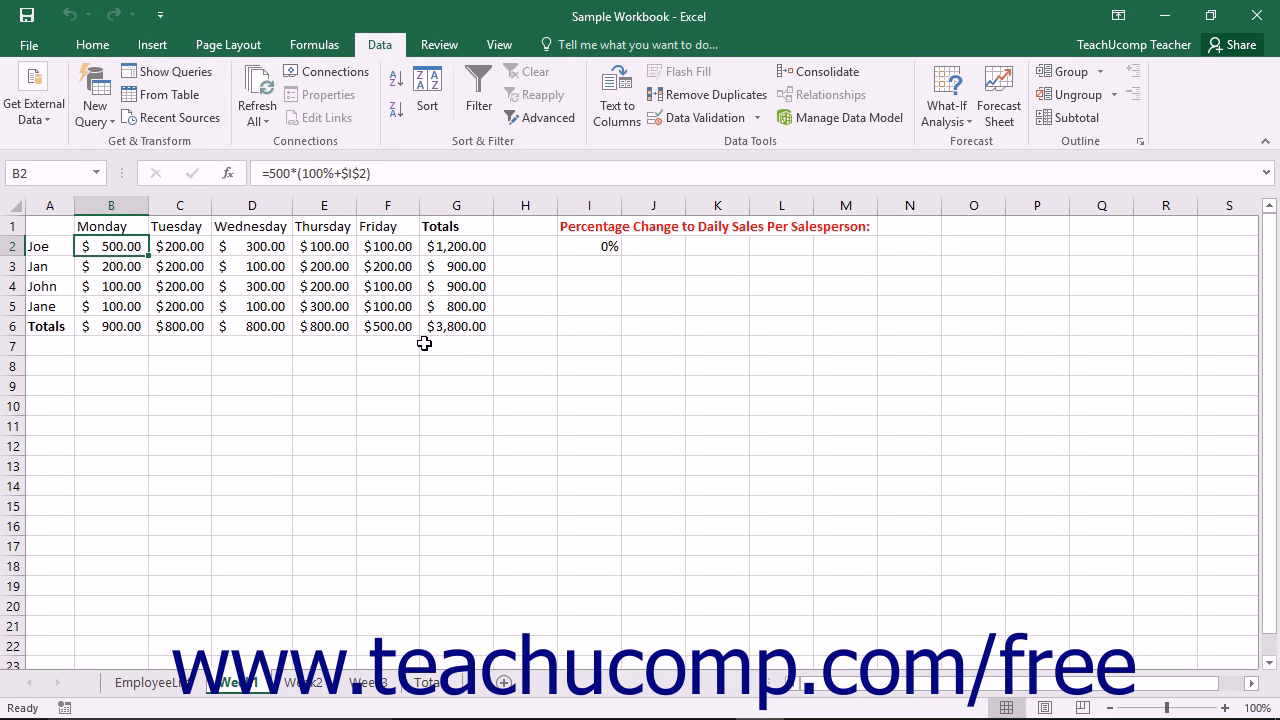
# Select cell G6 holding the $3,800.00 weekly grand total formula.
pyautogui.click(456, 326)
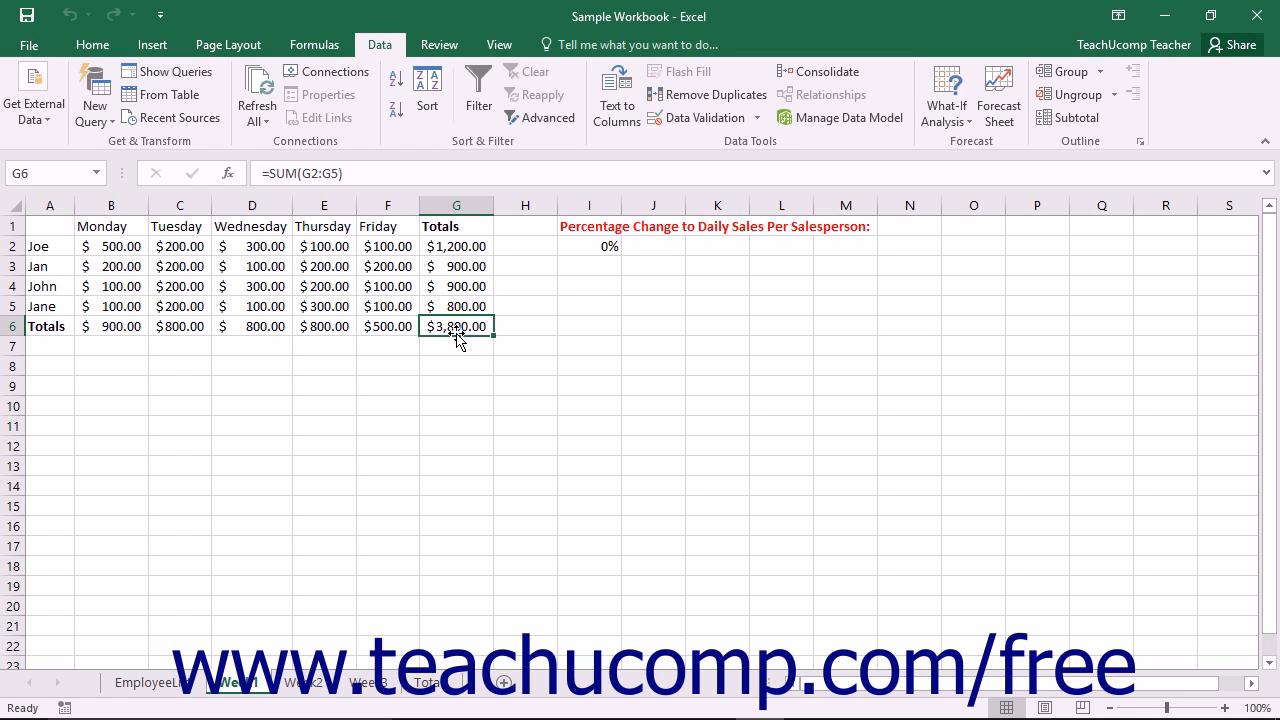
pyautogui.moveTo(946, 95)
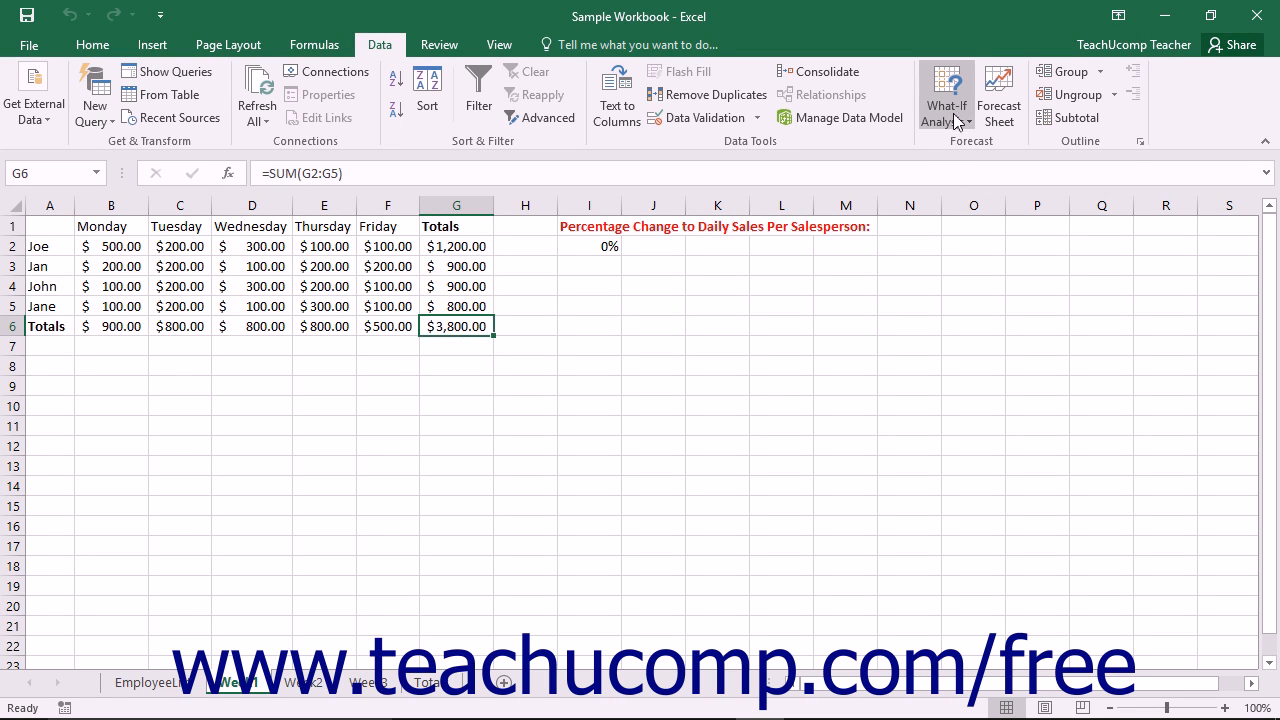
pyautogui.moveTo(945, 95)
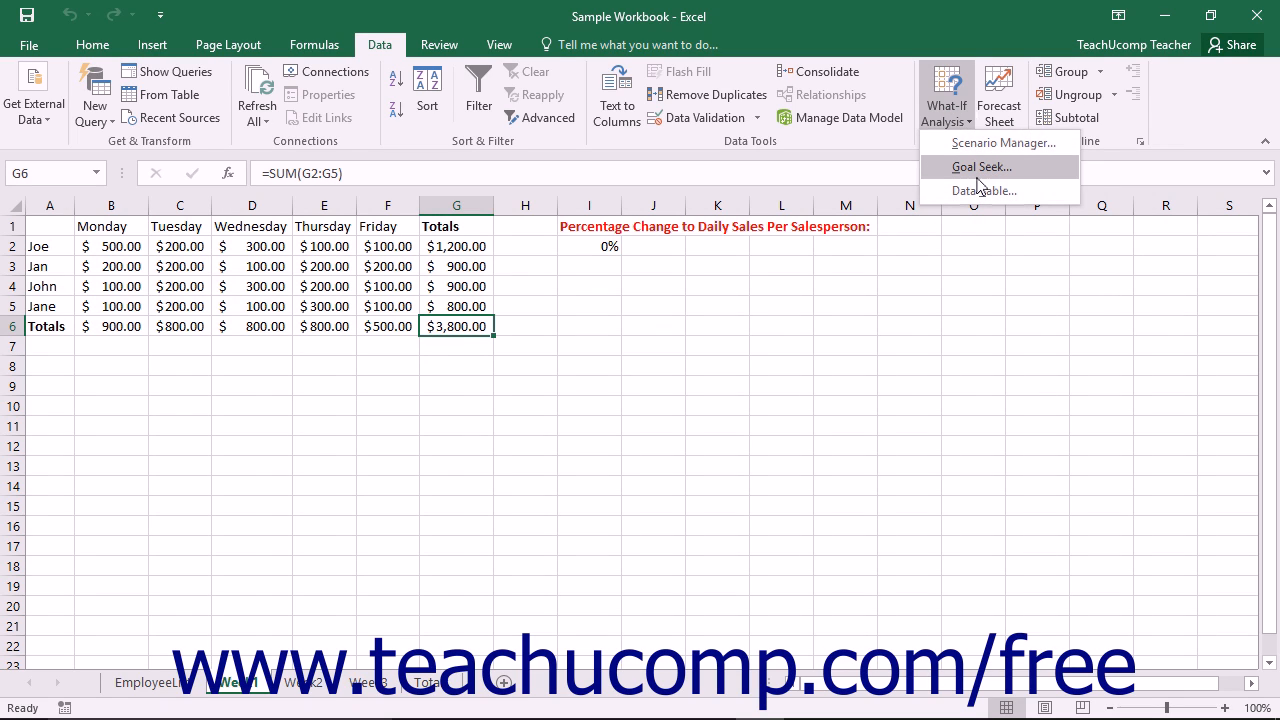
pyautogui.moveTo(982, 175)
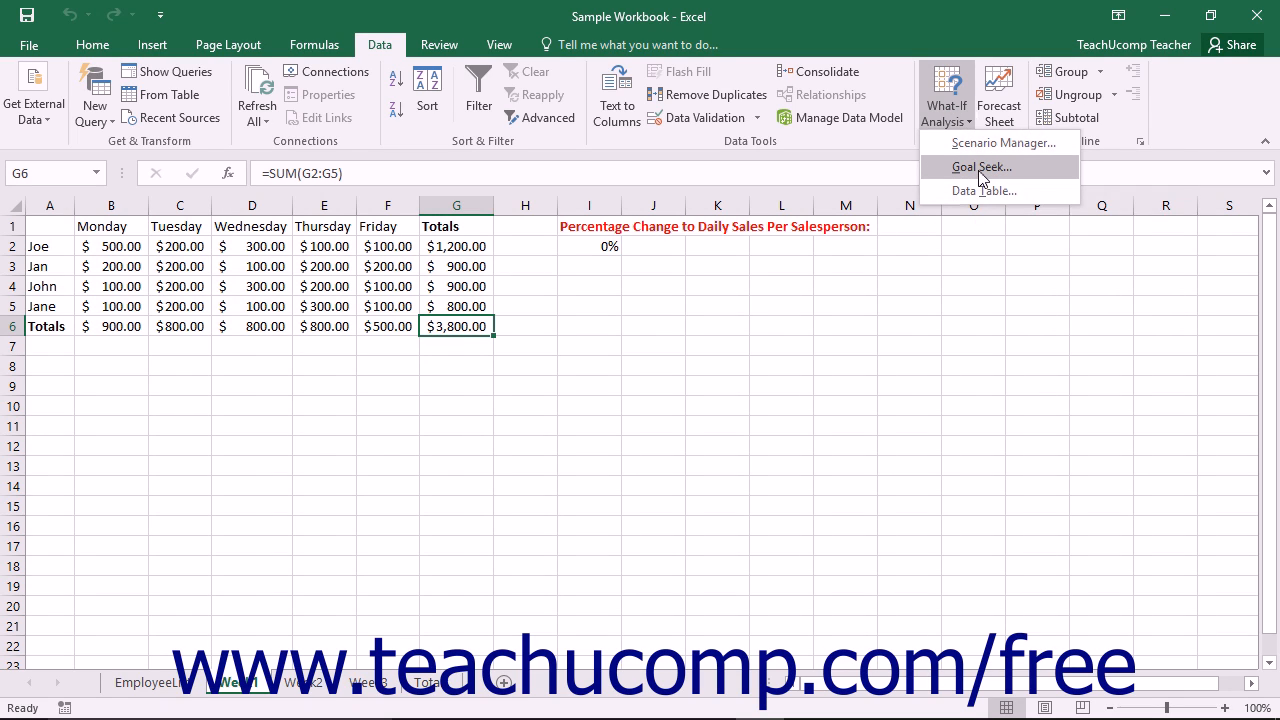
# Open Goal Seek from What-If Analysis with G6 as the set cell.
pyautogui.click(981, 166)
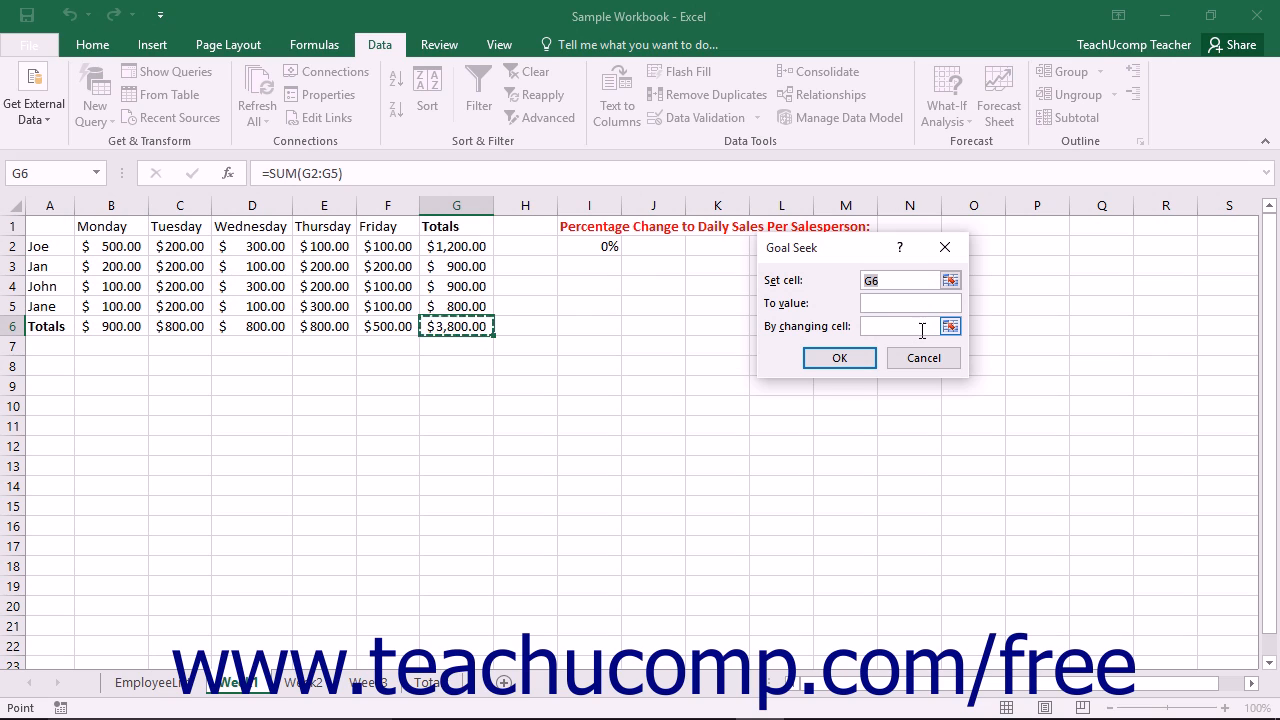
# Confirm $G$6 as the set cell and enter 5000 as the target value.
pyautogui.click(905, 280)
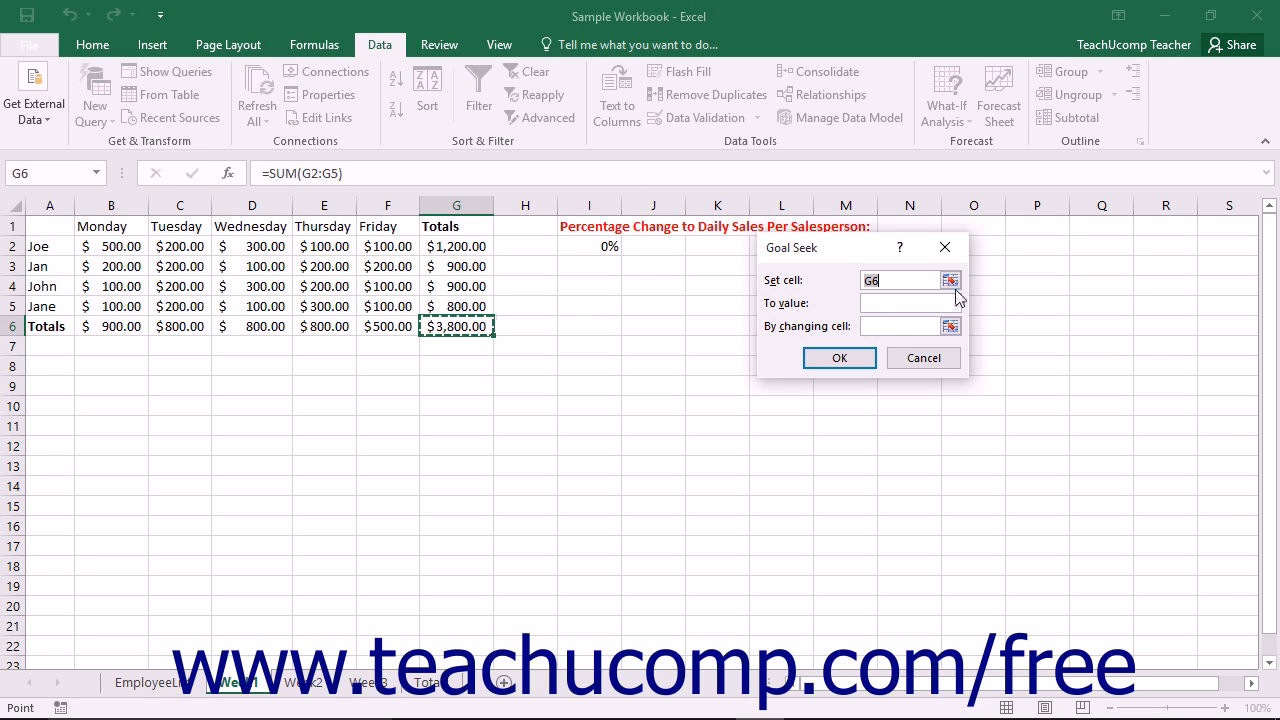
pyautogui.click(950, 280)
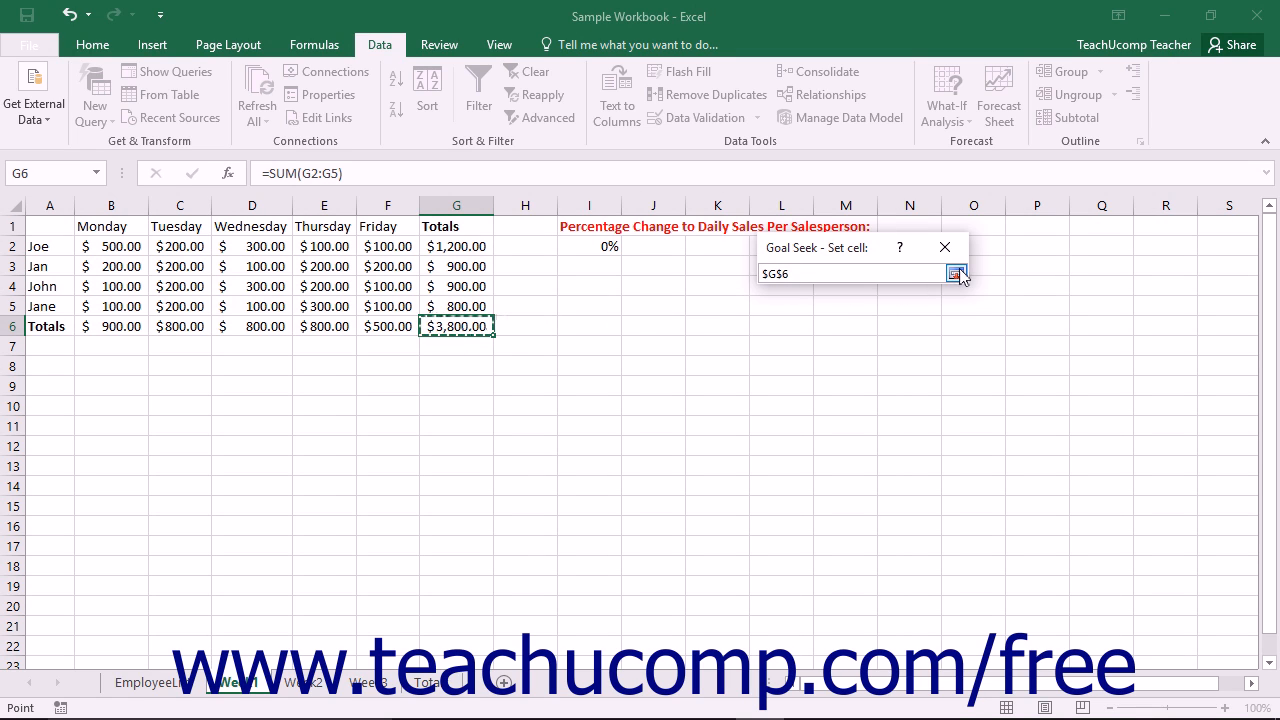
pyautogui.click(957, 273)
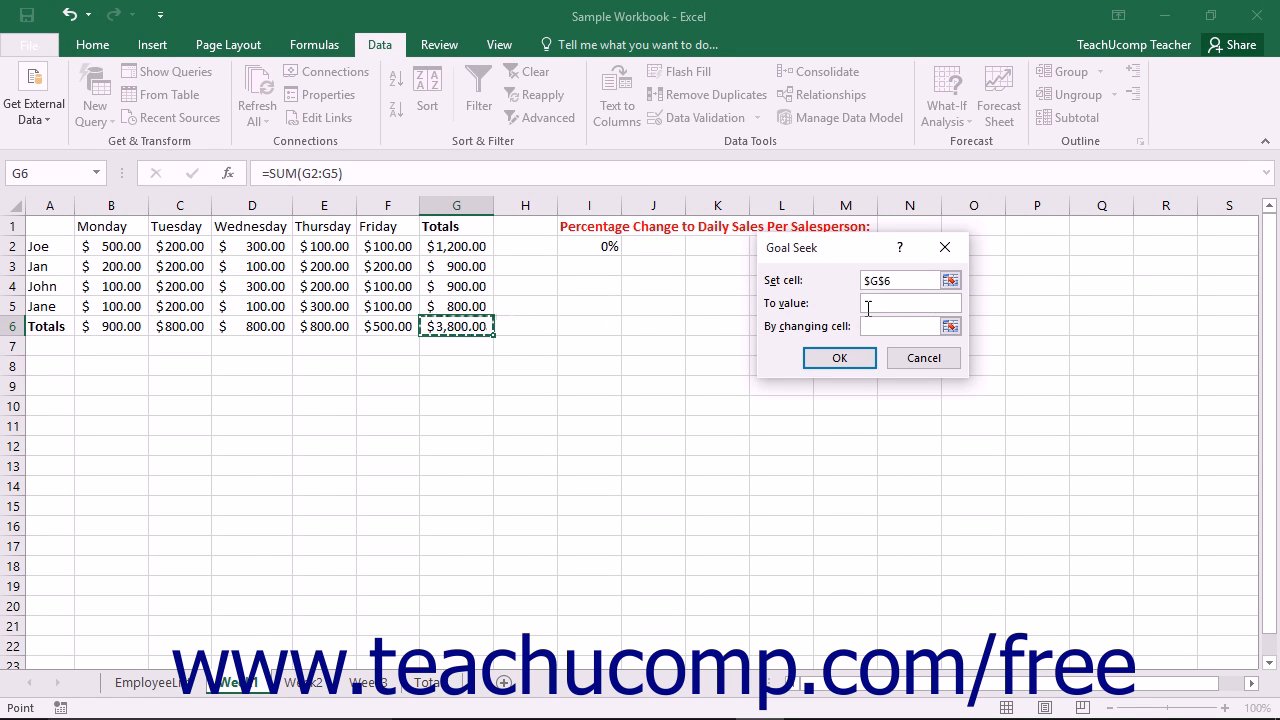
pyautogui.click(905, 303)
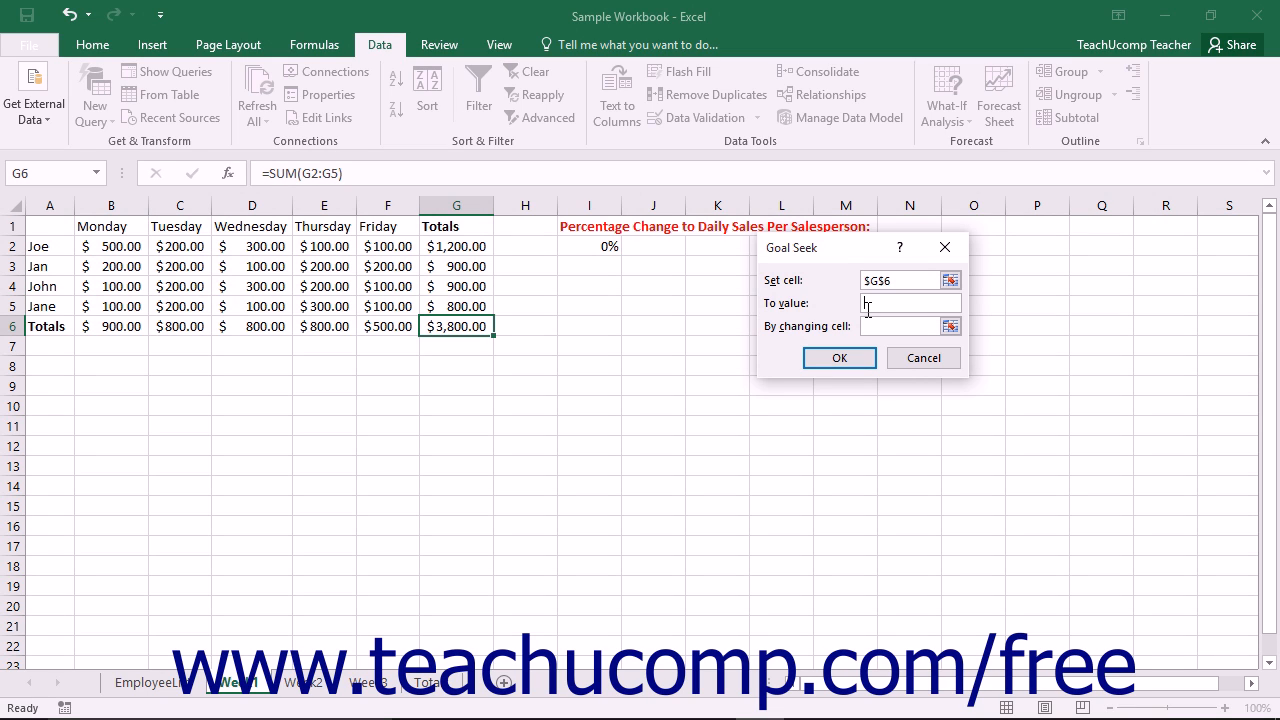
pyautogui.write('500')
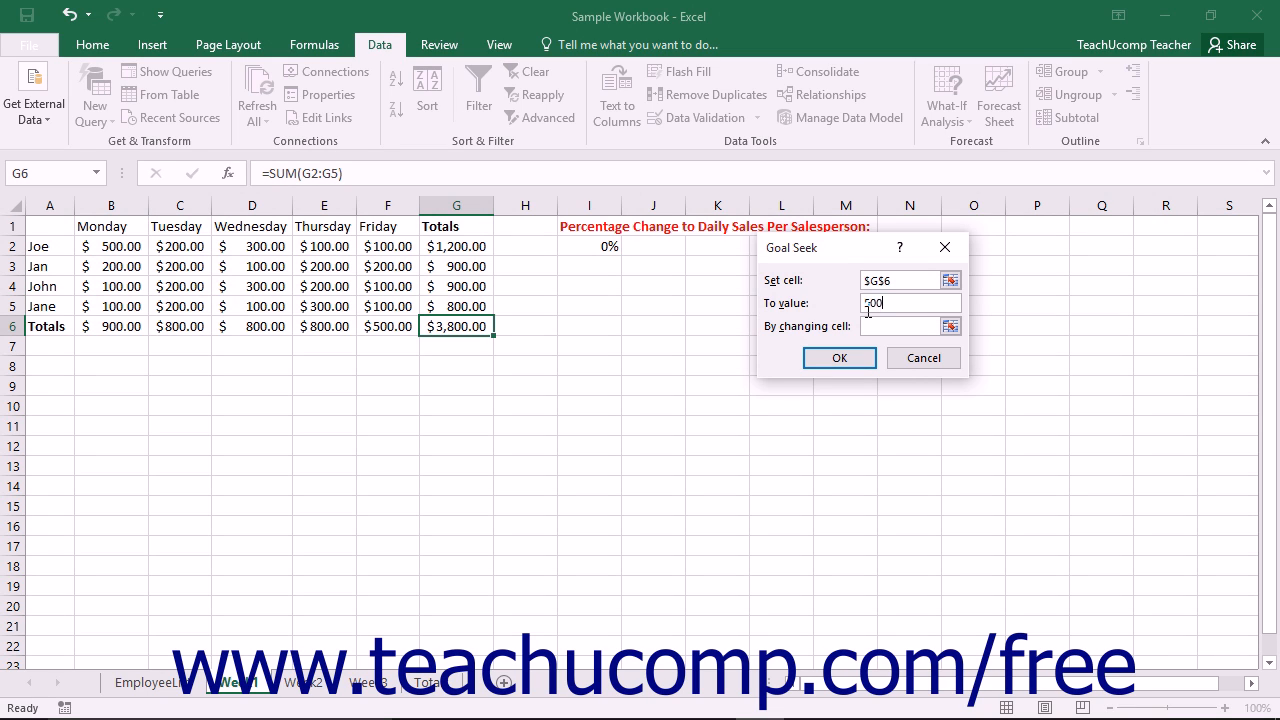
pyautogui.write('0')
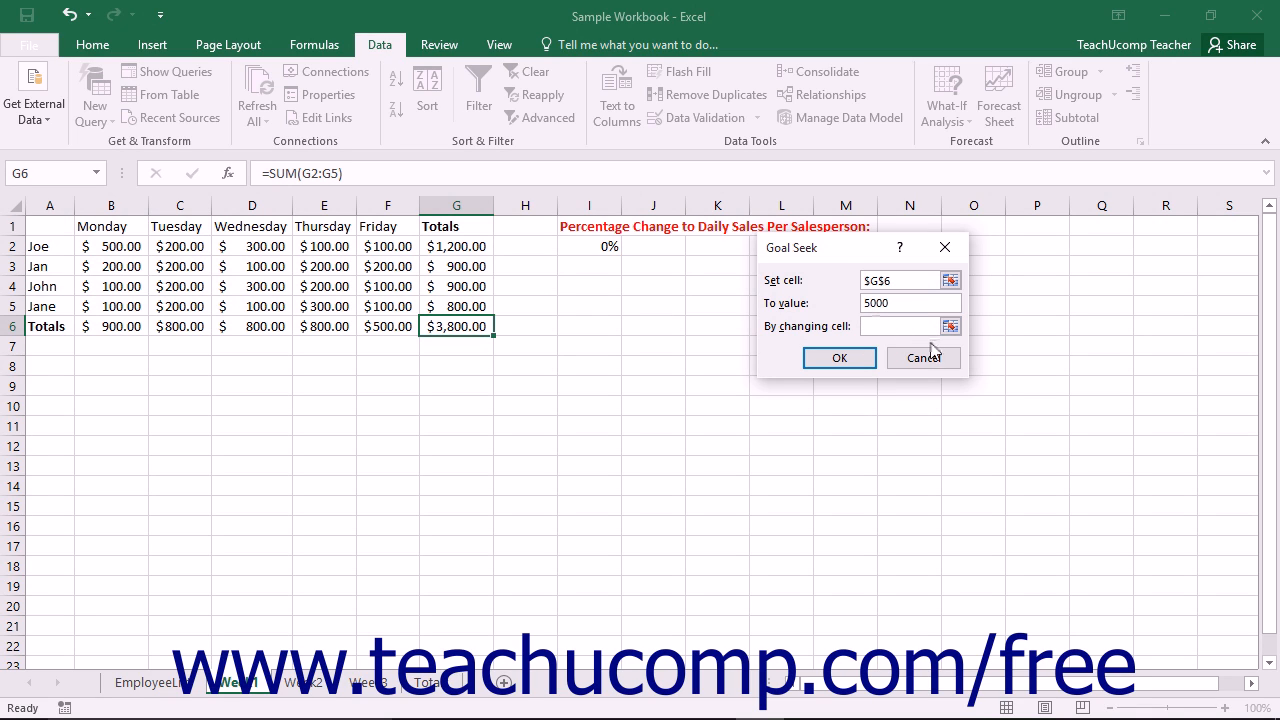
# Set I2 as the changing cell and run Goal Seek, reaching 32%.
pyautogui.click(950, 326)
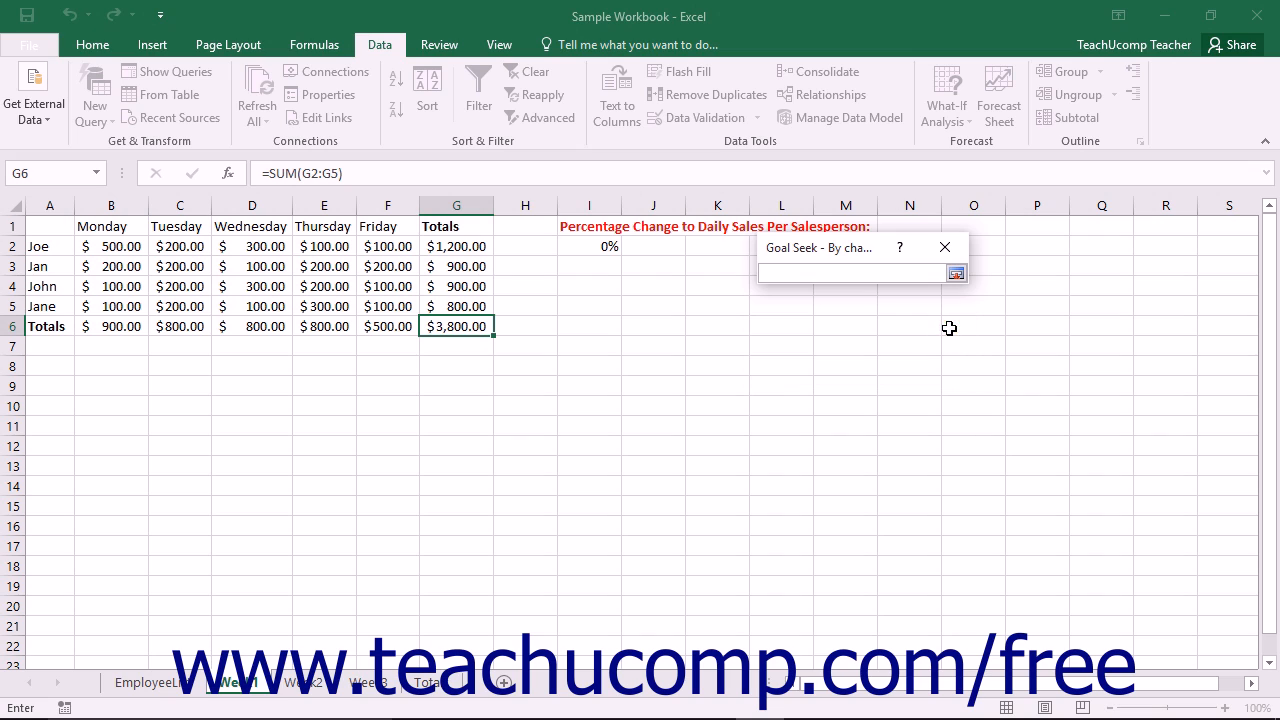
pyautogui.click(589, 248)
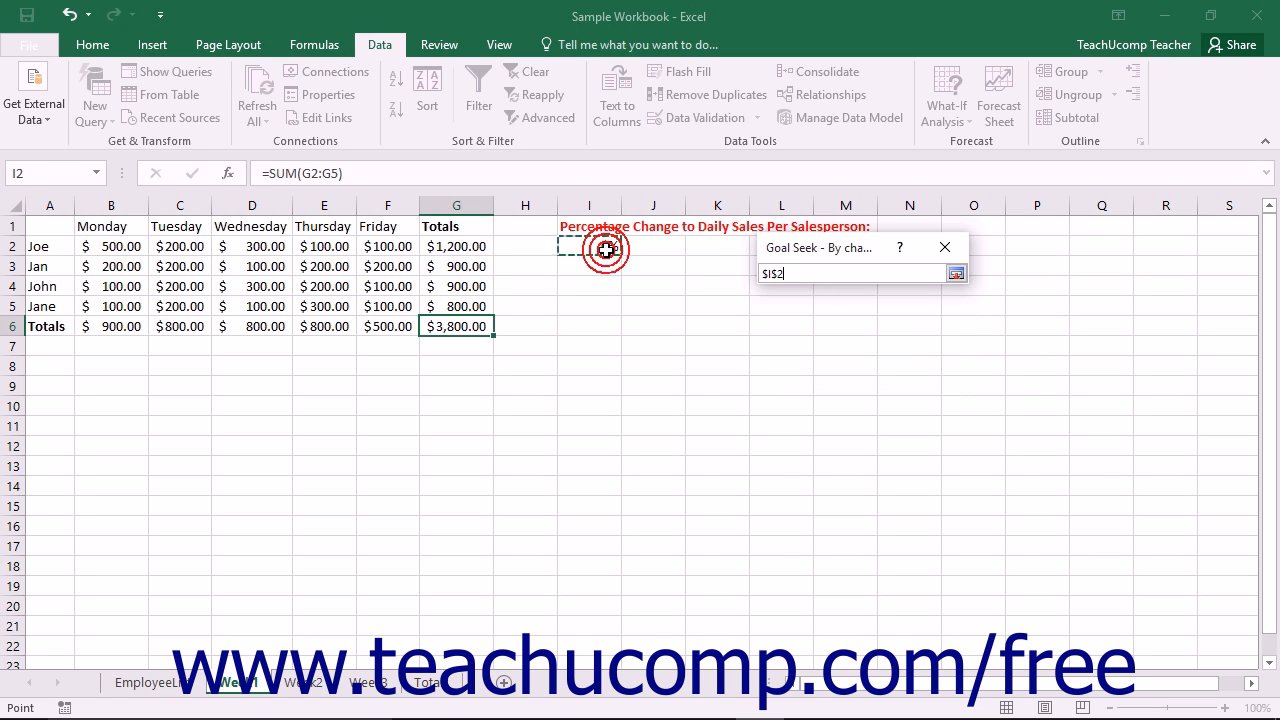
pyautogui.click(956, 273)
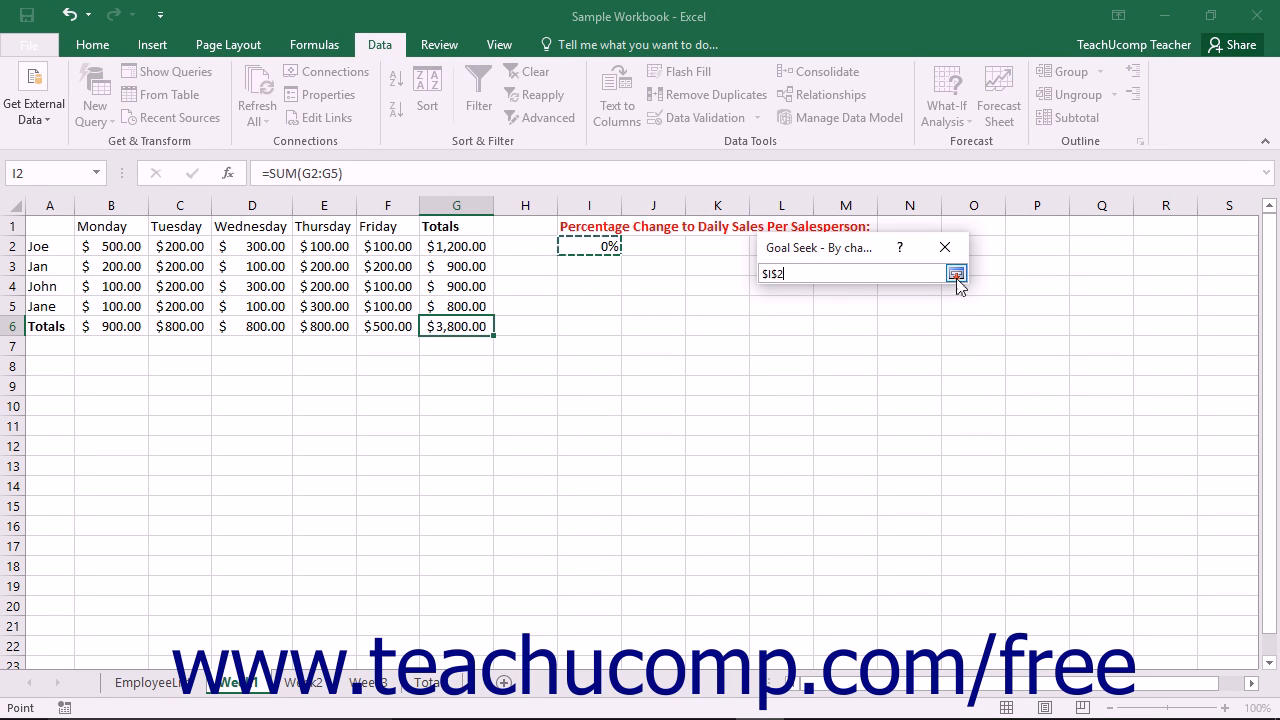
pyautogui.click(956, 273)
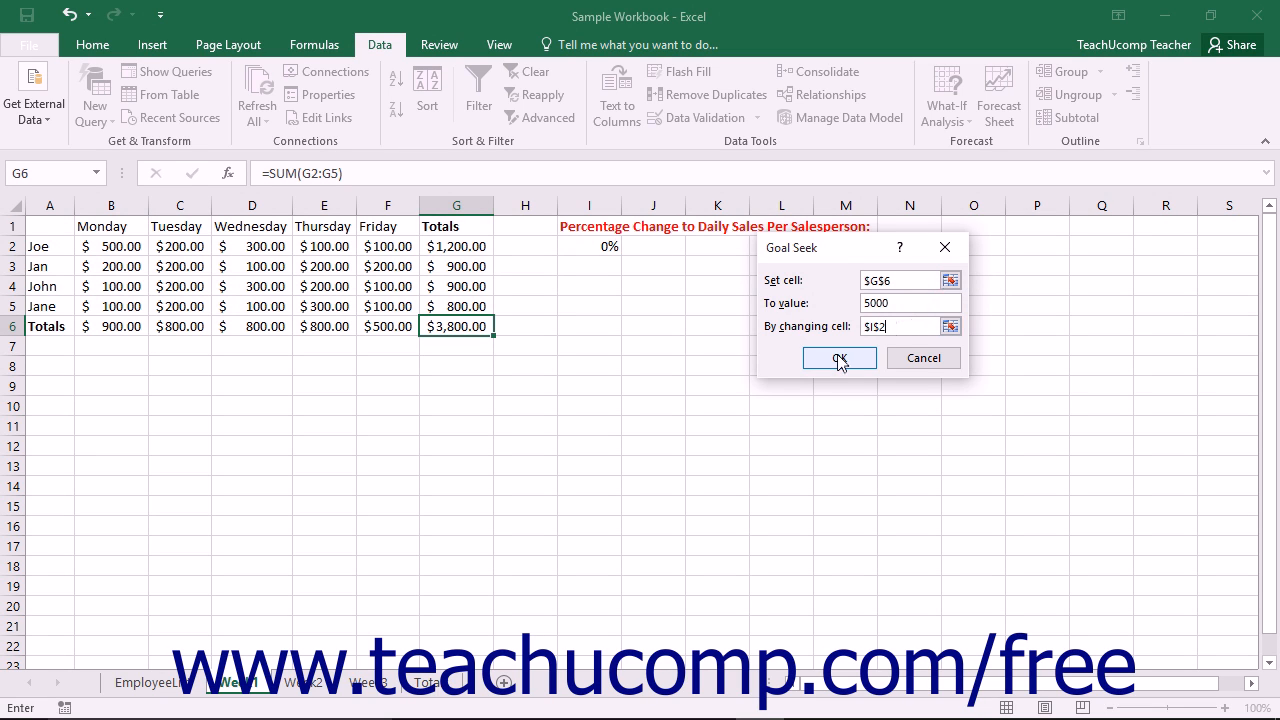
pyautogui.click(838, 358)
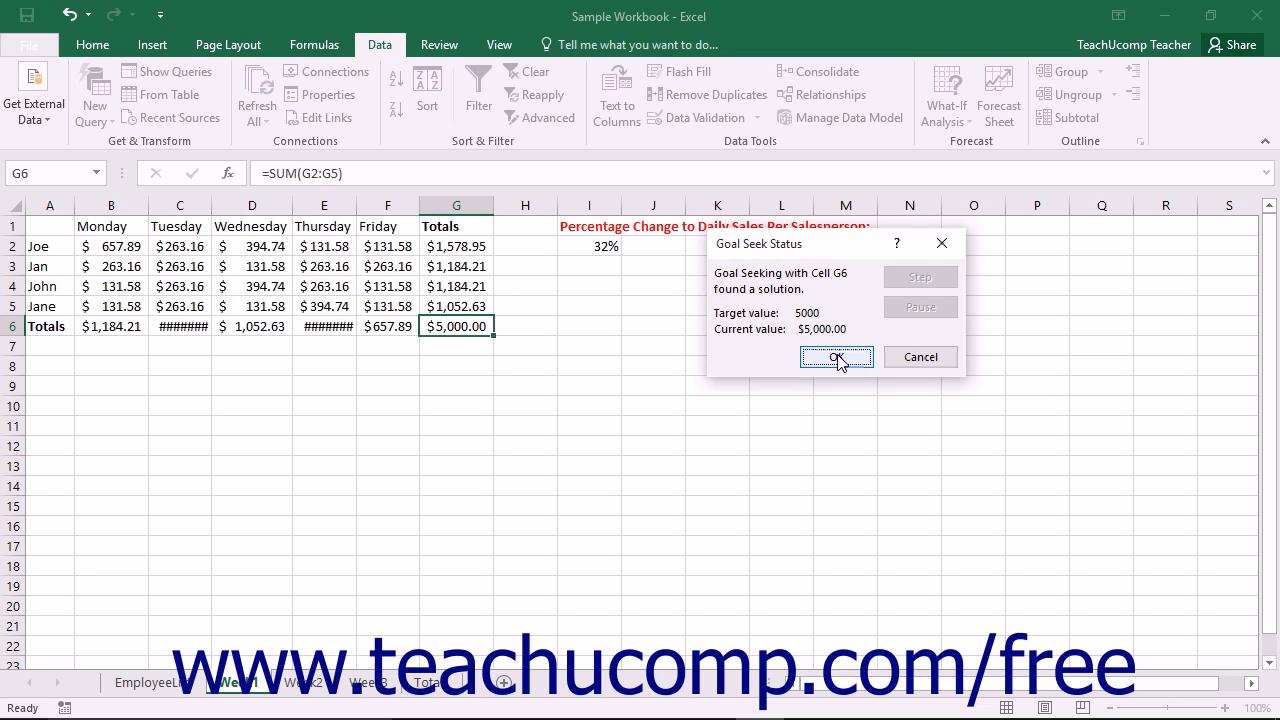
# Accept the Goal Seek result, keeping I2 at 32% and G6 at $5,000.00.
pyautogui.click(836, 357)
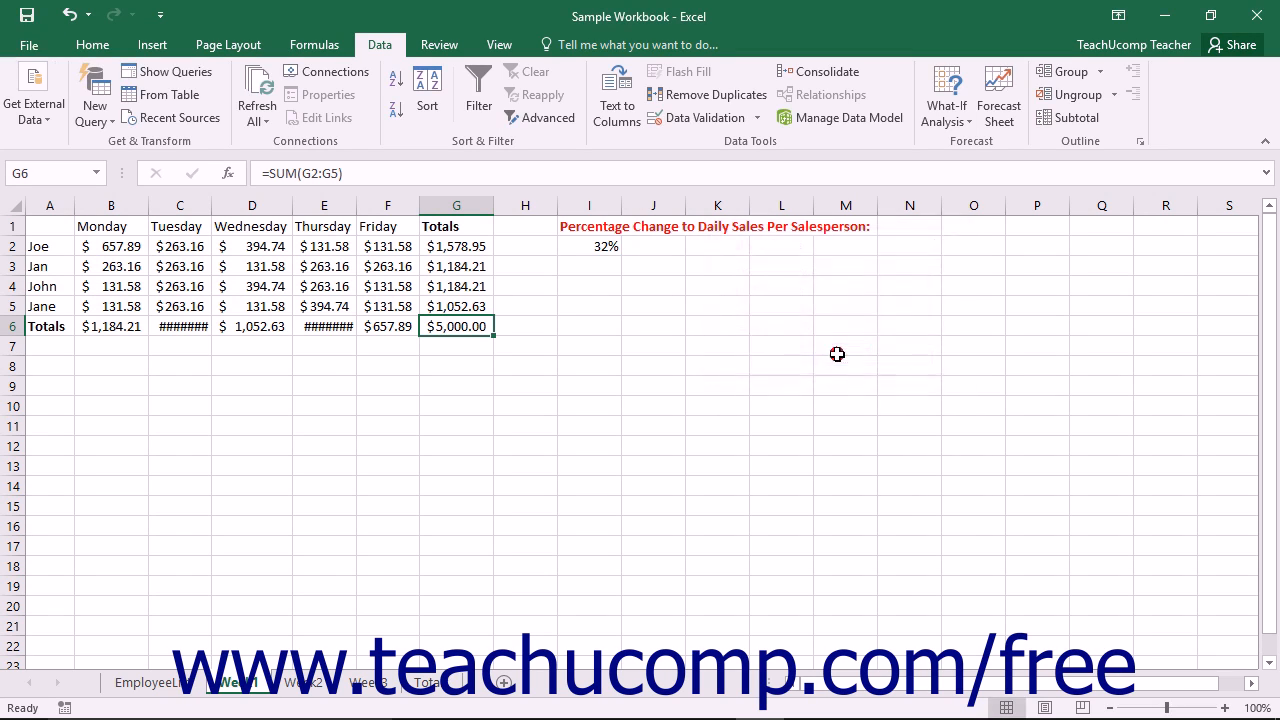
pyautogui.moveTo(725, 348)
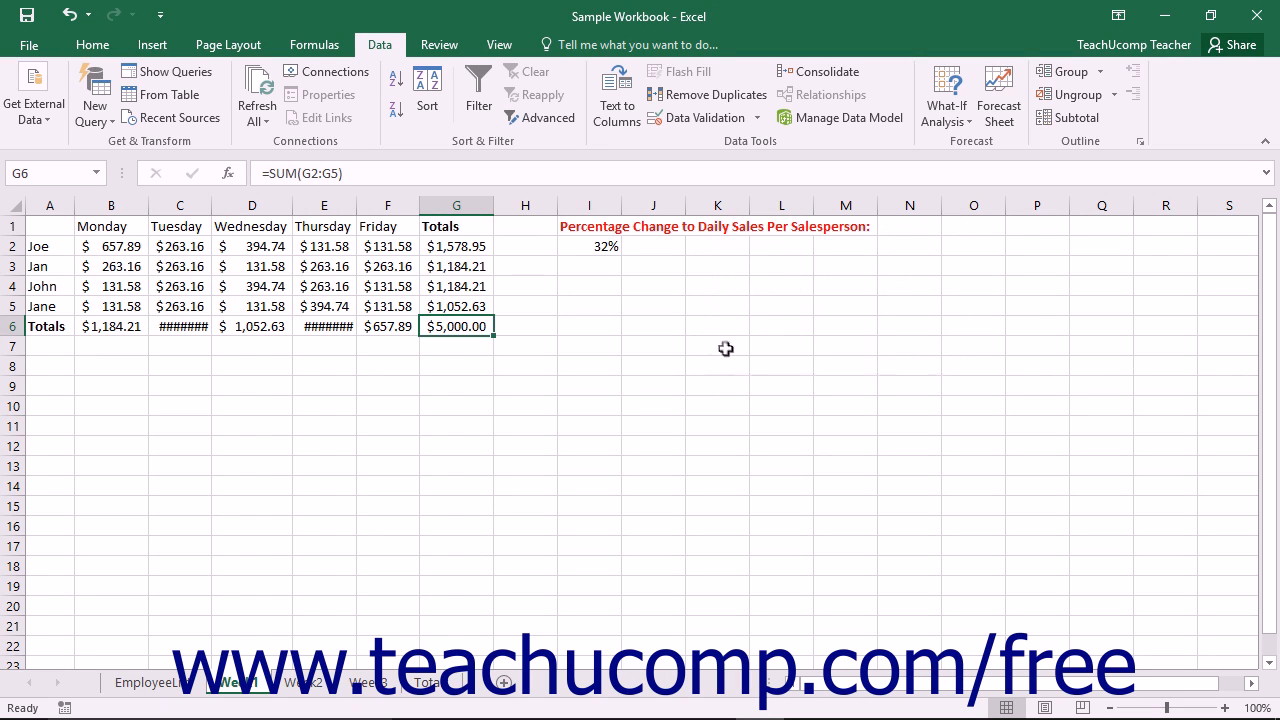
pyautogui.moveTo(666, 342)
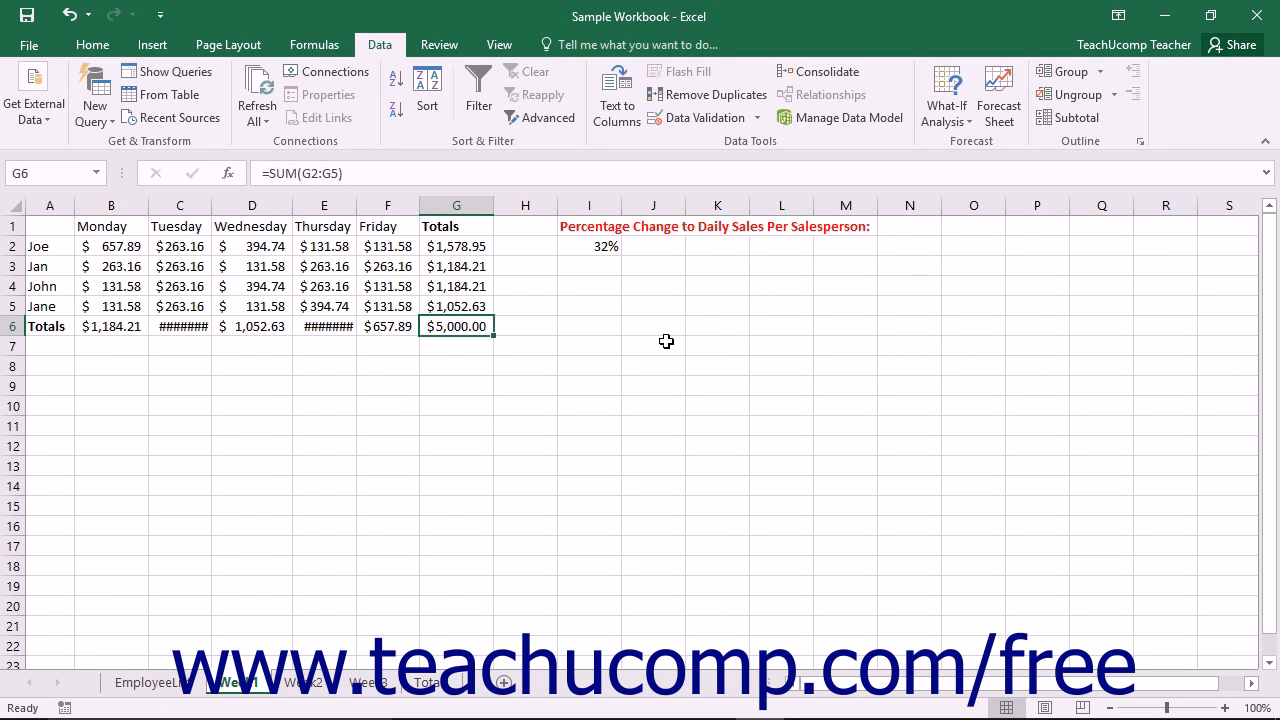